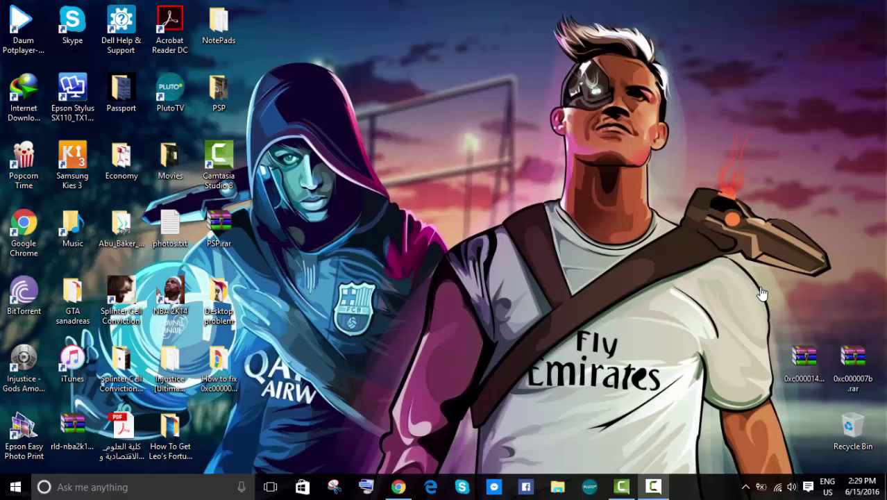
mouse_move(642, 290)
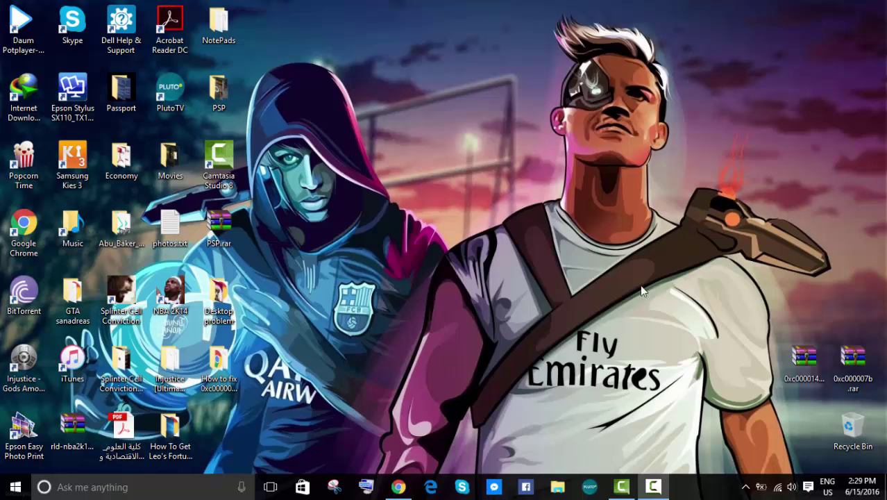
- Start the free 4shared download of 0xc0000142.rar, dismiss the download-manager warning, and close the page
click(24, 358)
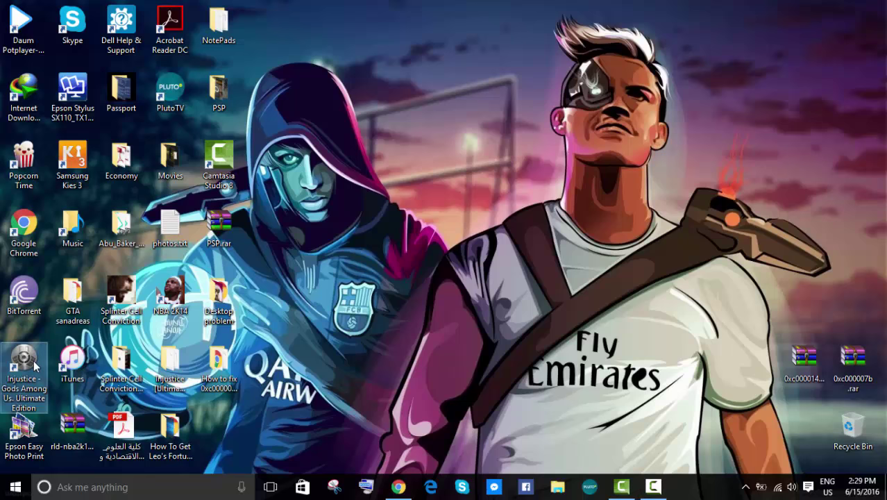
mouse_move(25, 375)
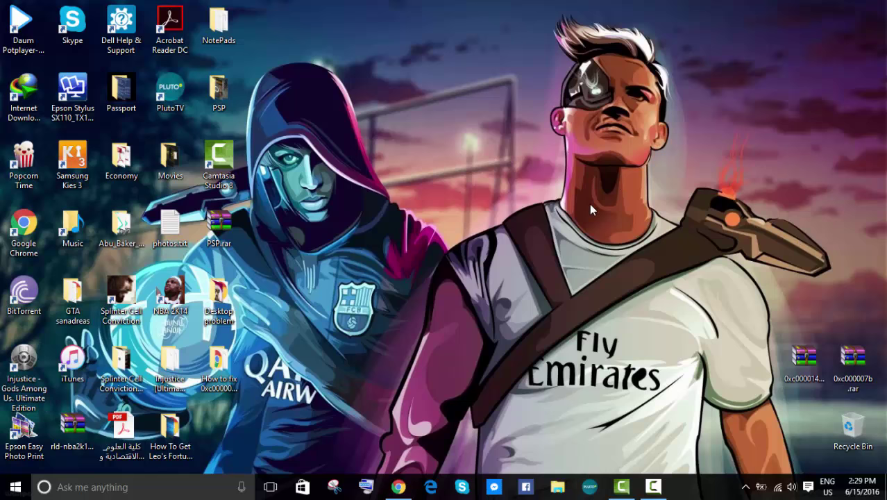
click(853, 364)
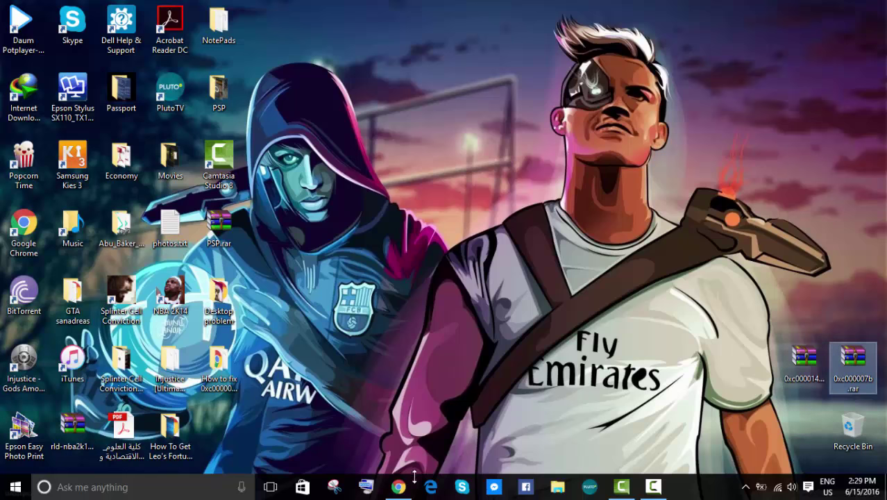
click(398, 486)
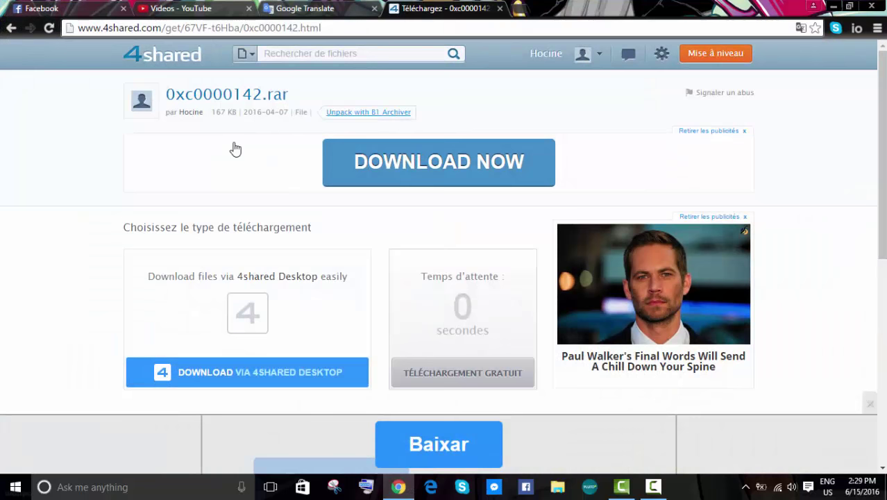
mouse_move(243, 165)
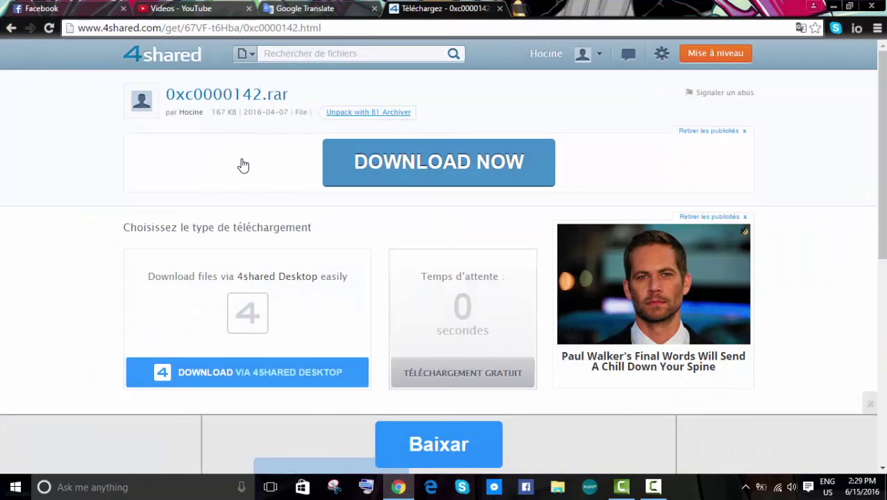
mouse_move(341, 339)
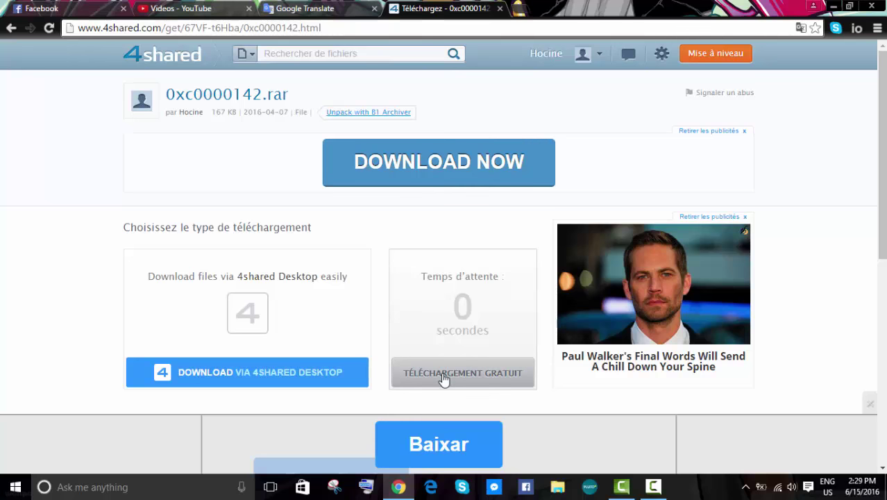
click(461, 373)
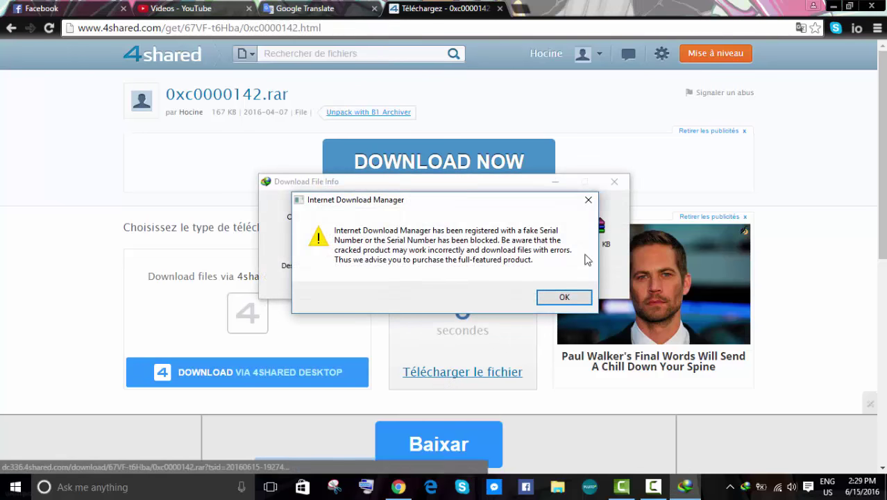
click(564, 297)
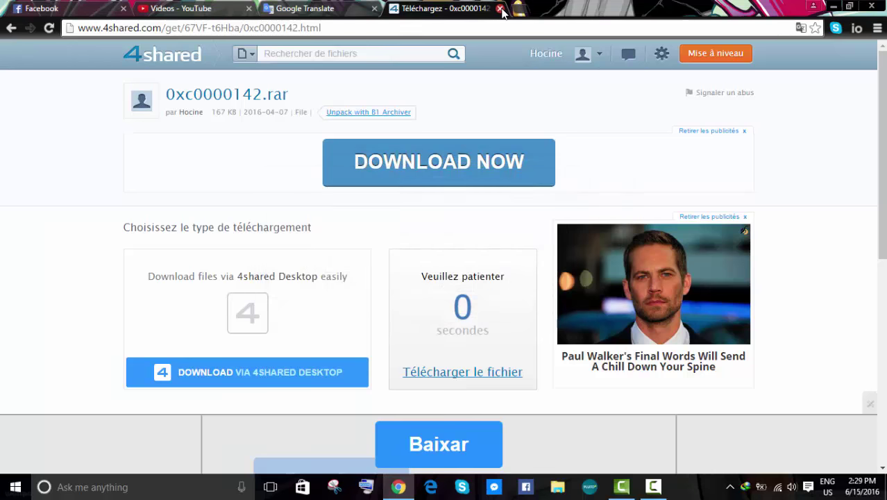
click(501, 11)
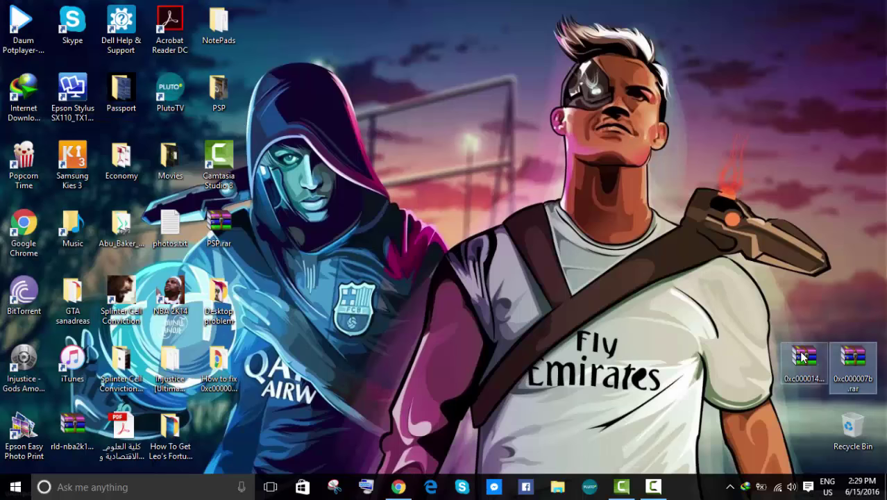
- Extract Steamclient.dll, steam_api.dll and 3DMGame.ini from 0xc0000142.rar to the Desktop
double_click(804, 363)
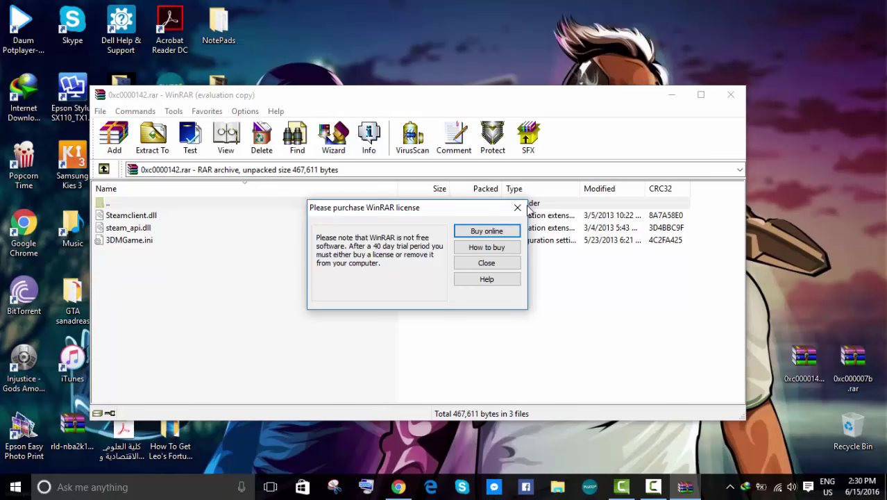
click(486, 262)
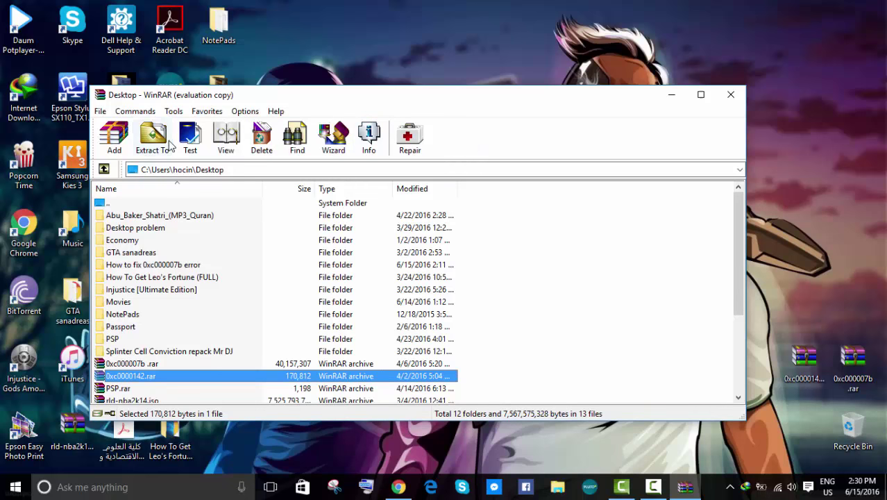
click(152, 137)
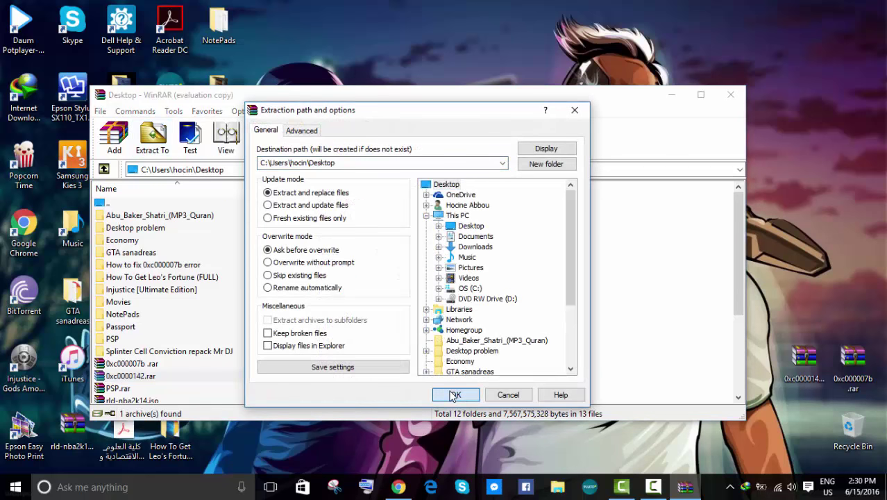
click(454, 394)
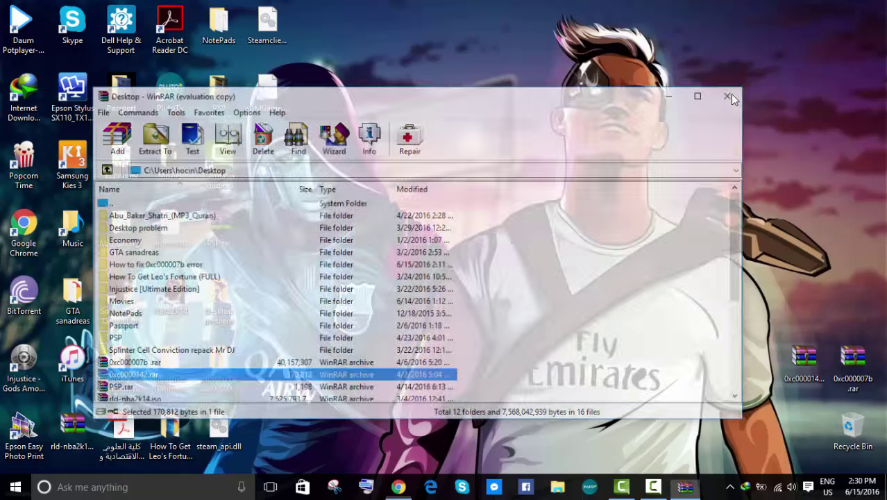
click(727, 95)
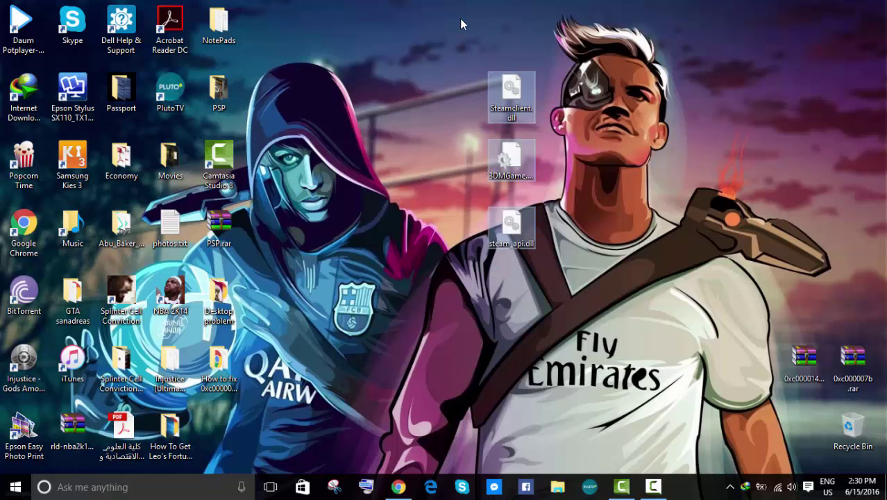
mouse_move(478, 62)
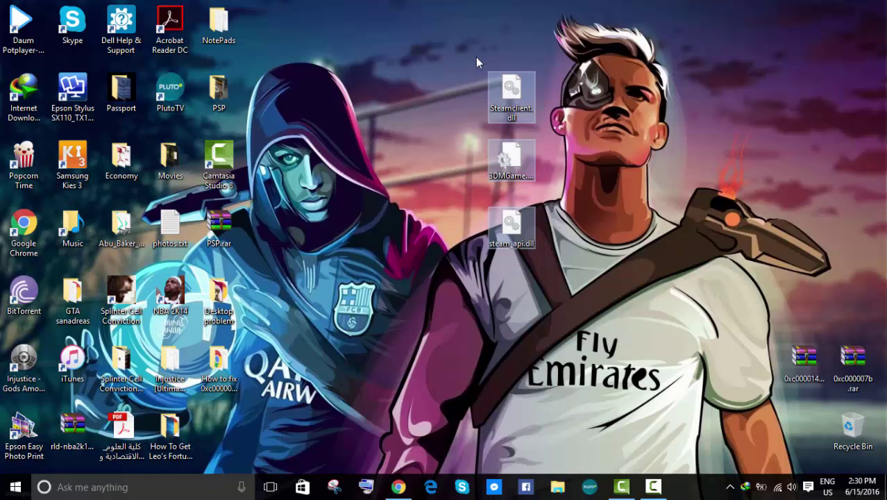
- Cut Steamclient.dll, steam_api.dll and 3DMGame.ini from the desktop
right_click(511, 98)
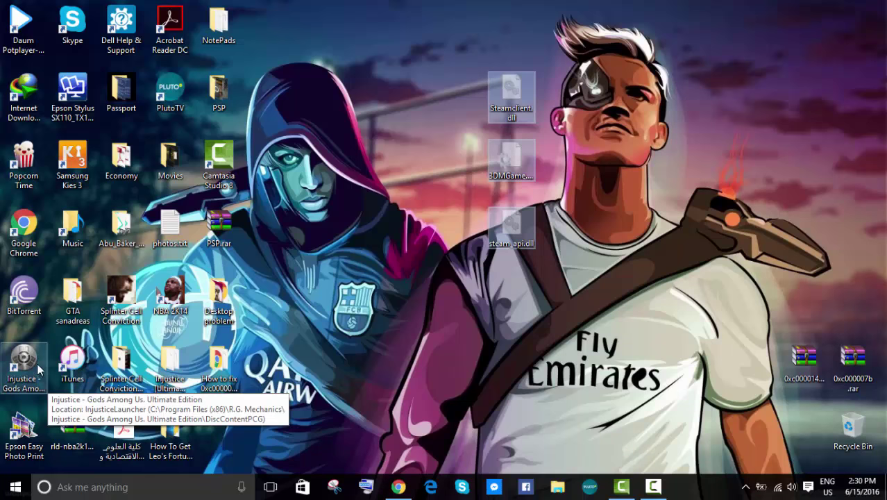
mouse_move(366, 221)
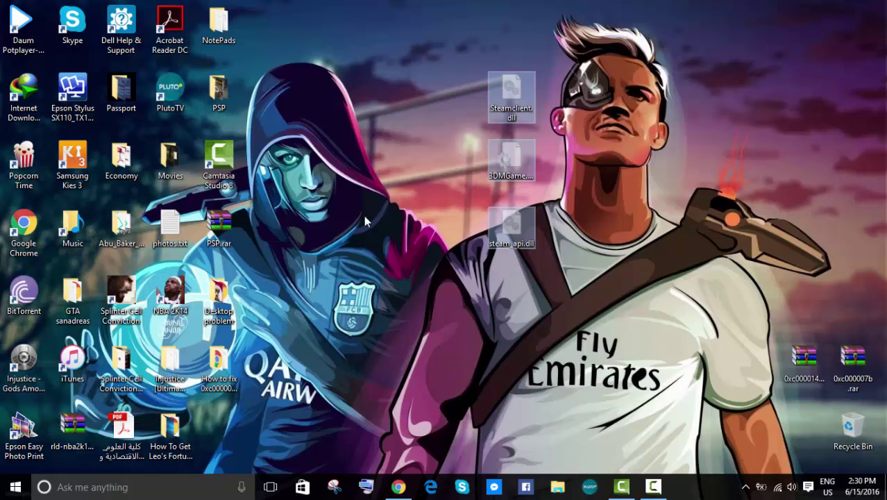
mouse_move(299, 264)
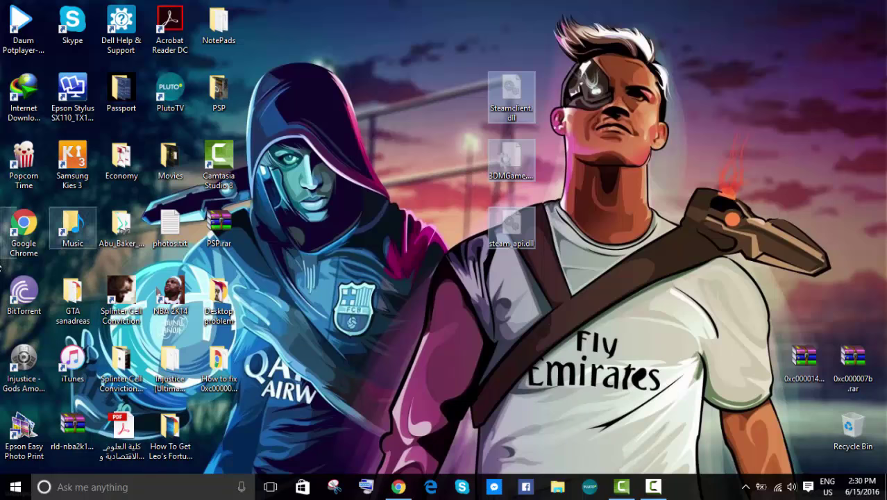
mouse_move(321, 225)
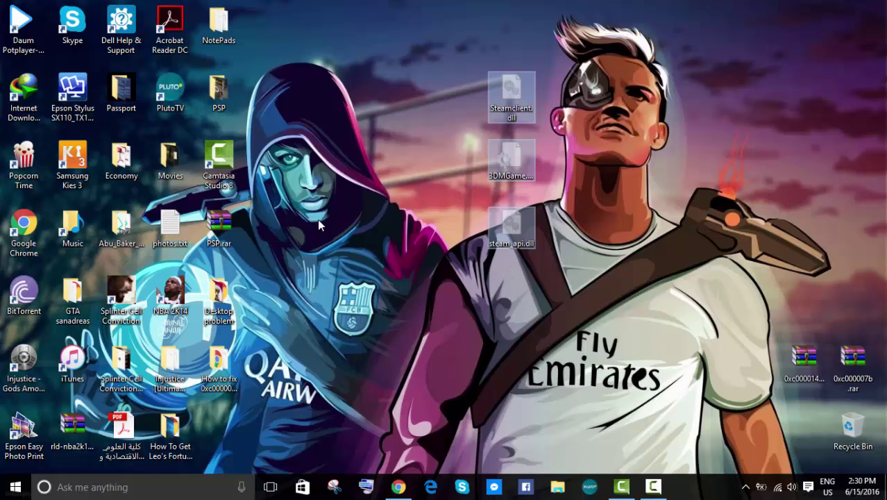
mouse_move(358, 253)
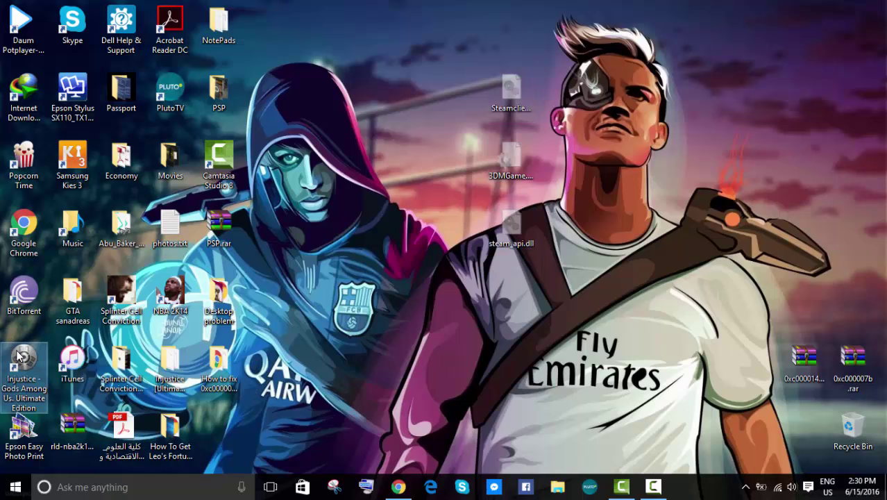
- Paste the three fix files into Injustice's DiscContentPCG folder, replacing the existing copies
right_click(24, 374)
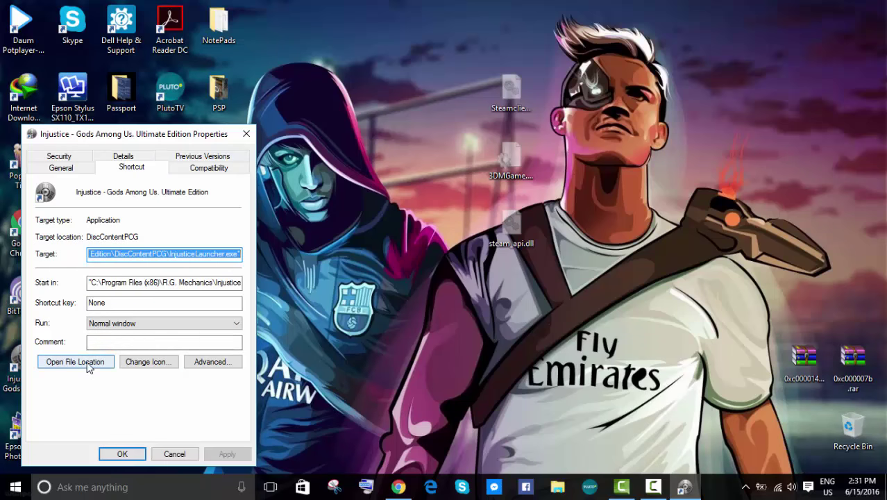
click(75, 361)
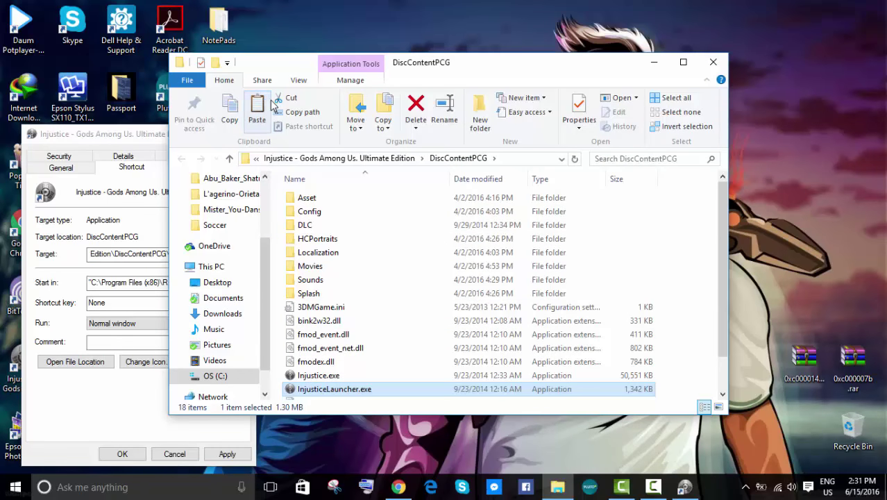
click(257, 112)
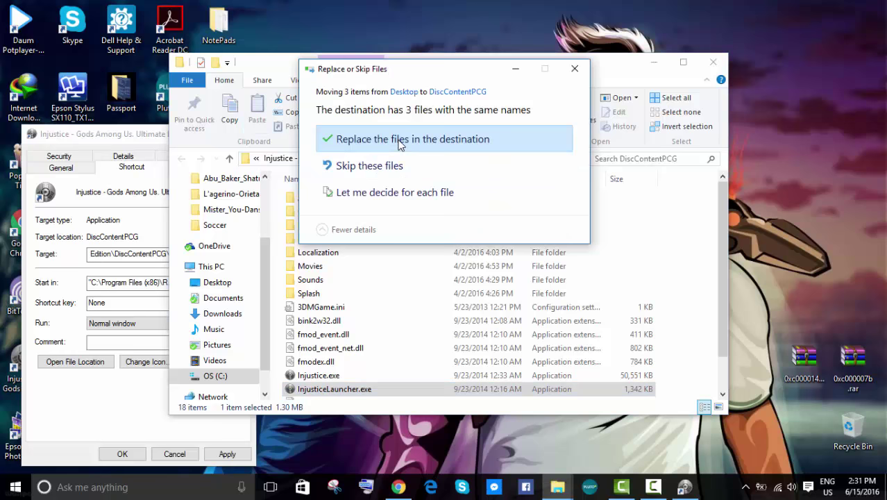
click(412, 139)
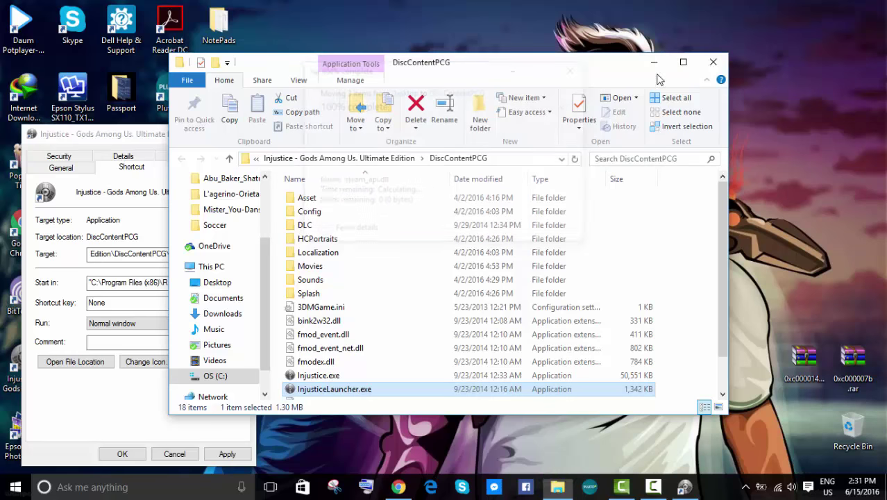
click(714, 62)
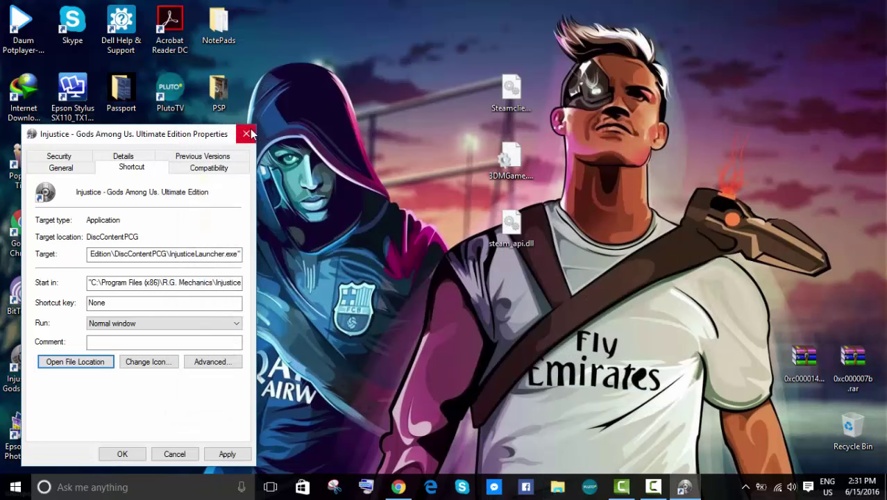
- Close the shortcut Properties and permanently delete the three leftover desktop fix files
click(247, 134)
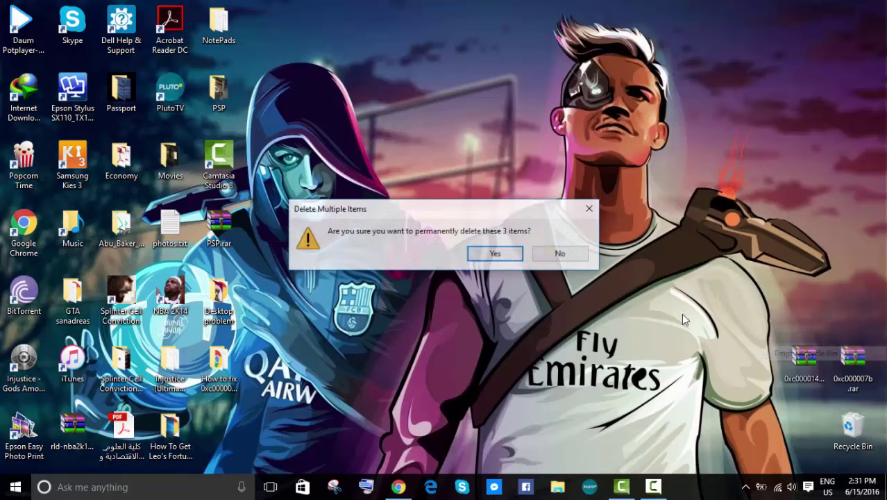
click(494, 252)
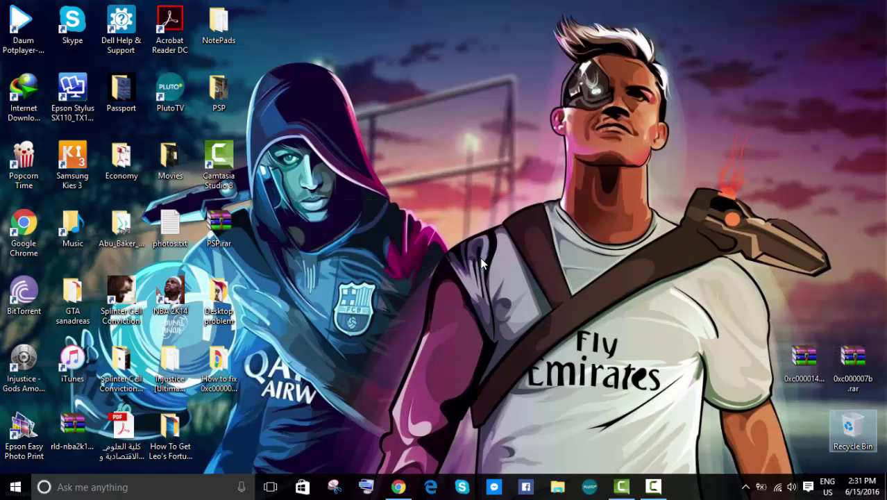